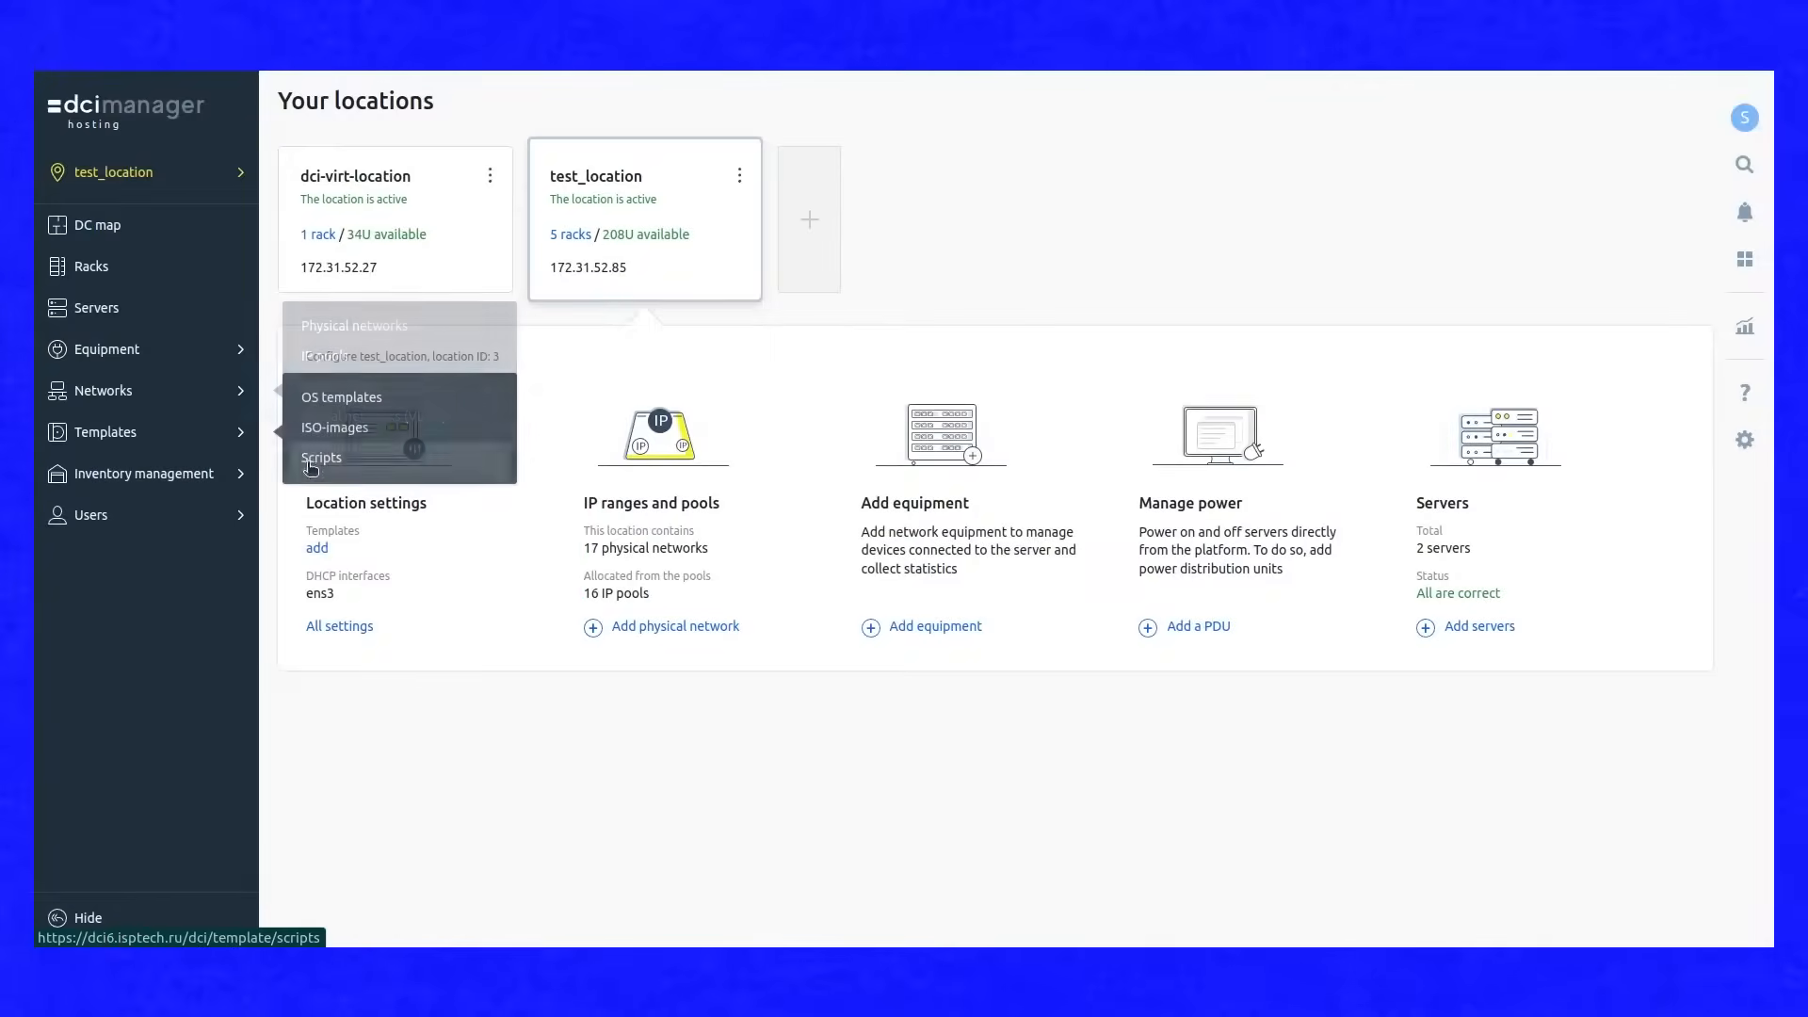
- In test_location's settings, tick Ubuntu-20.04-amd64 in the OS list and close the list
click(339, 625)
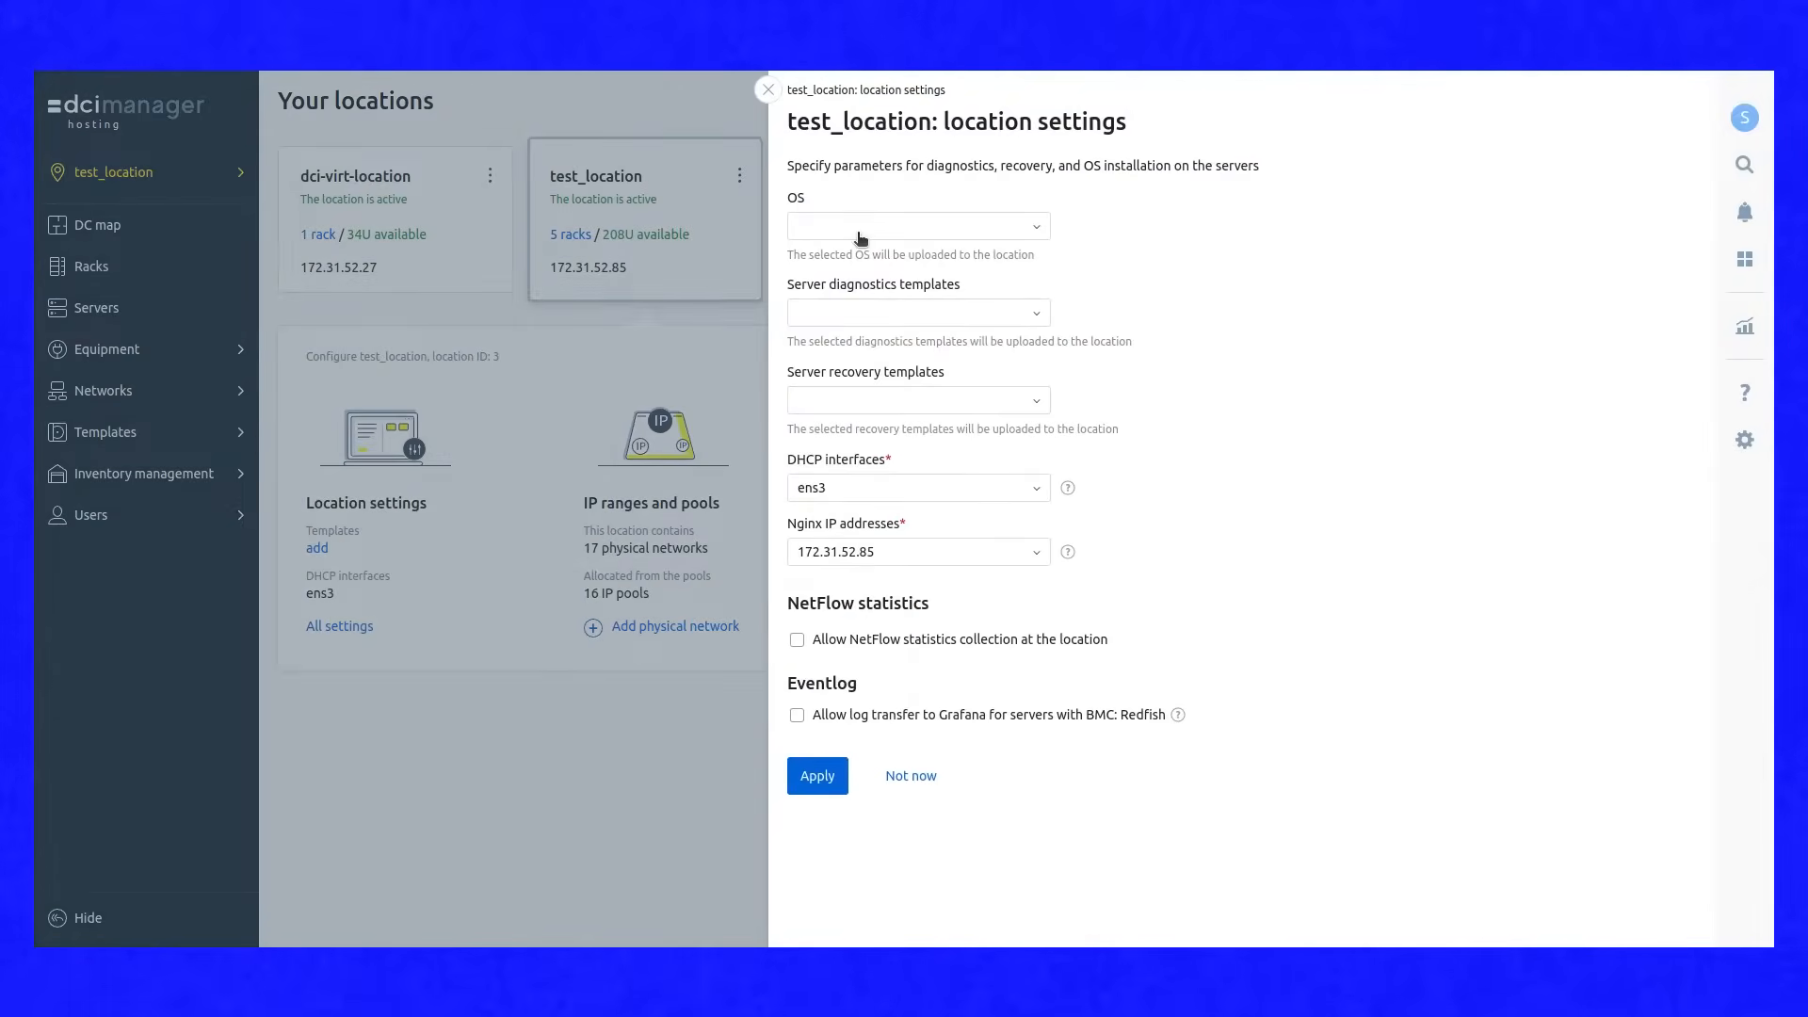
click(917, 224)
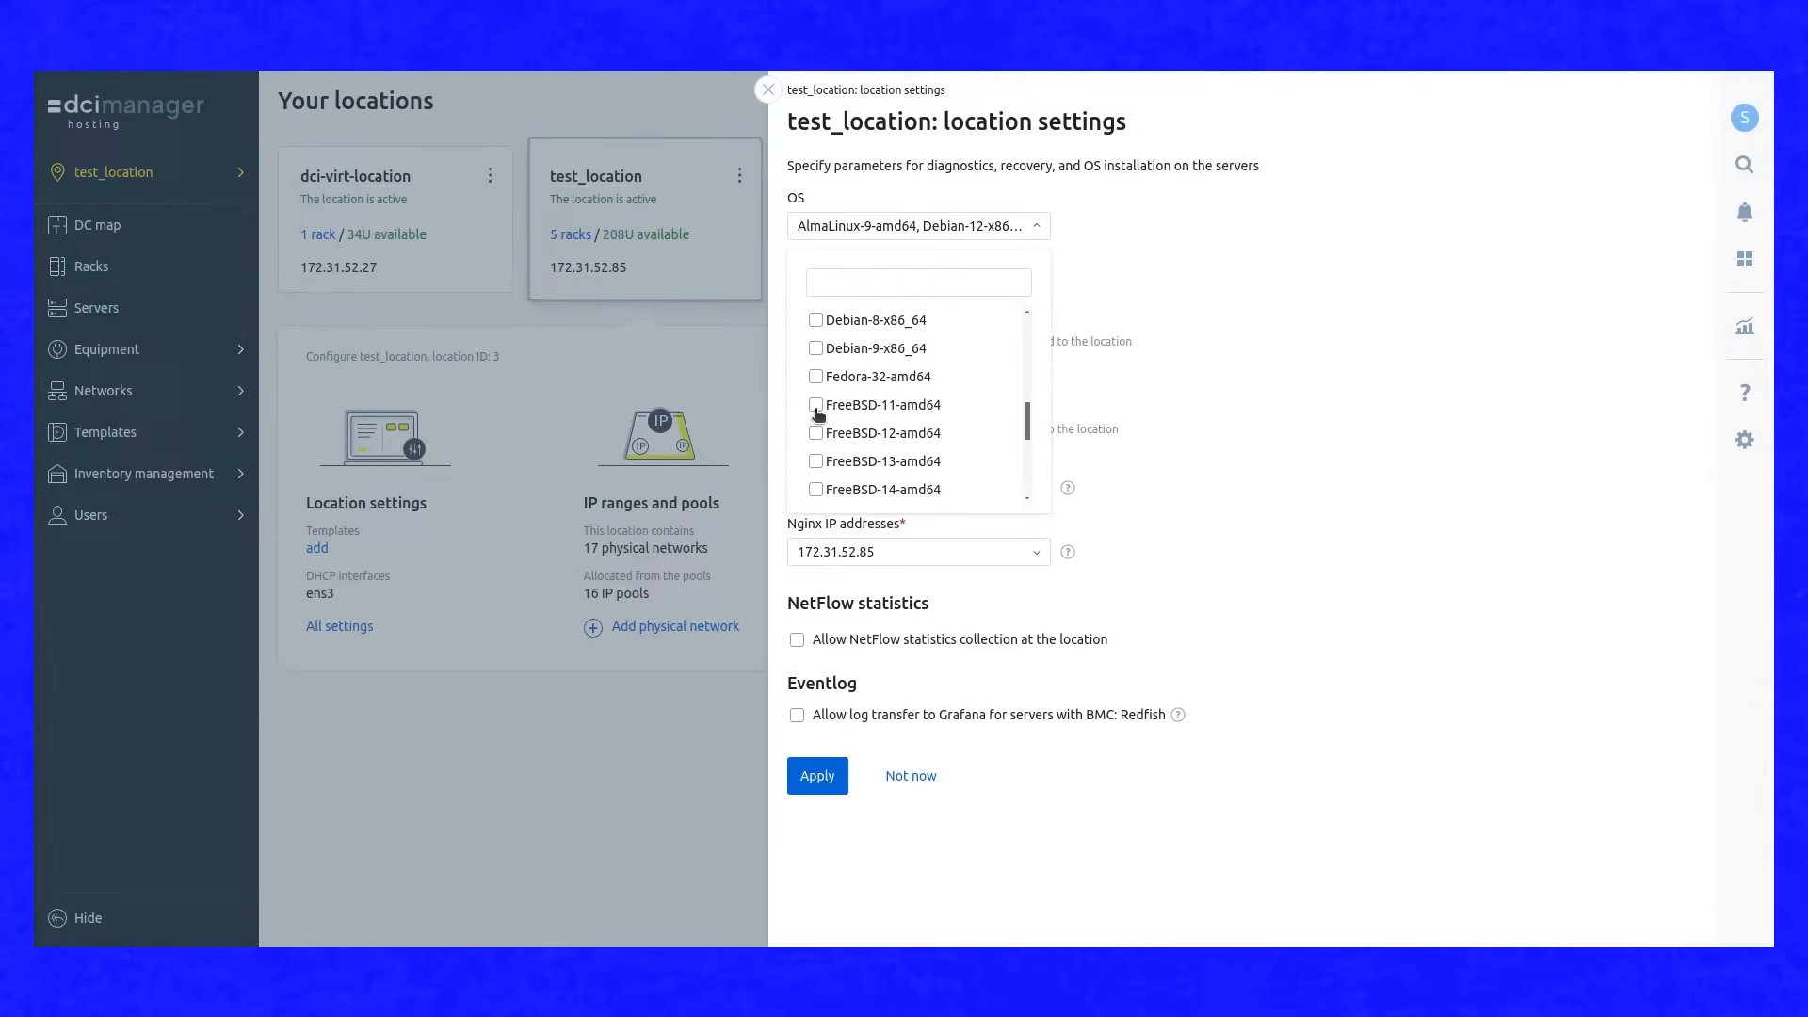
scroll(down, 3)
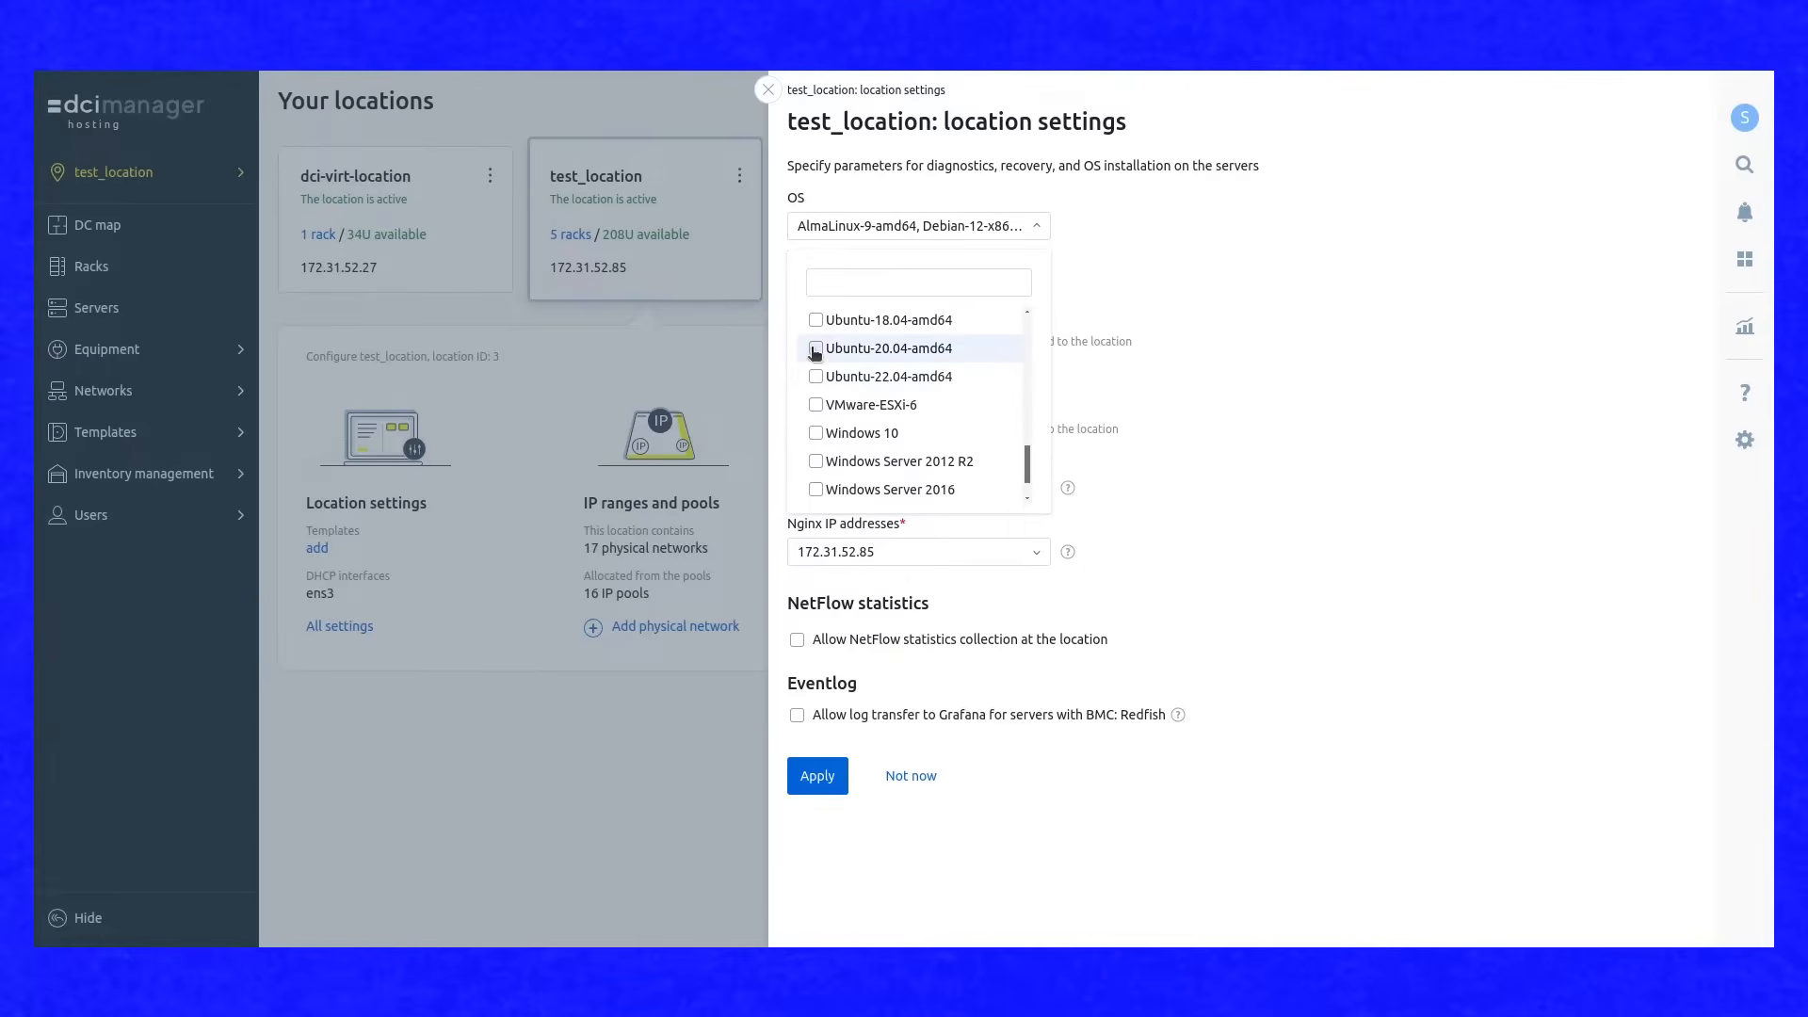
click(816, 349)
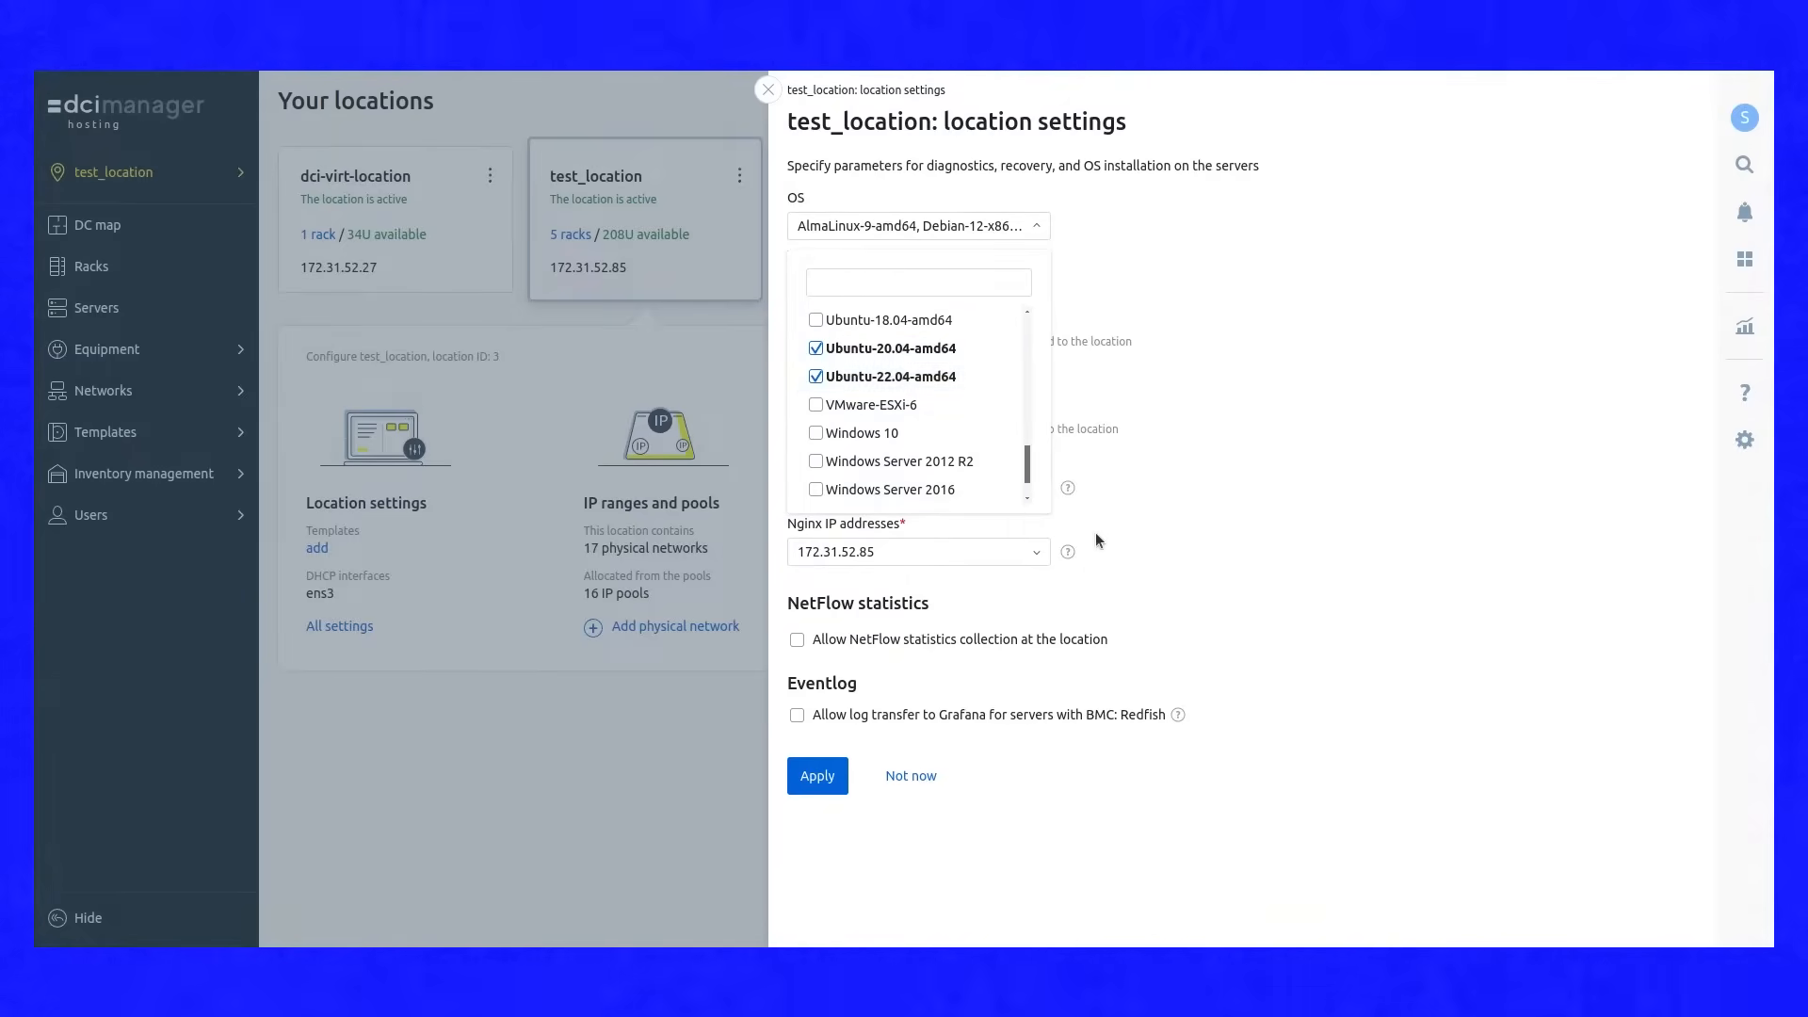
click(769, 91)
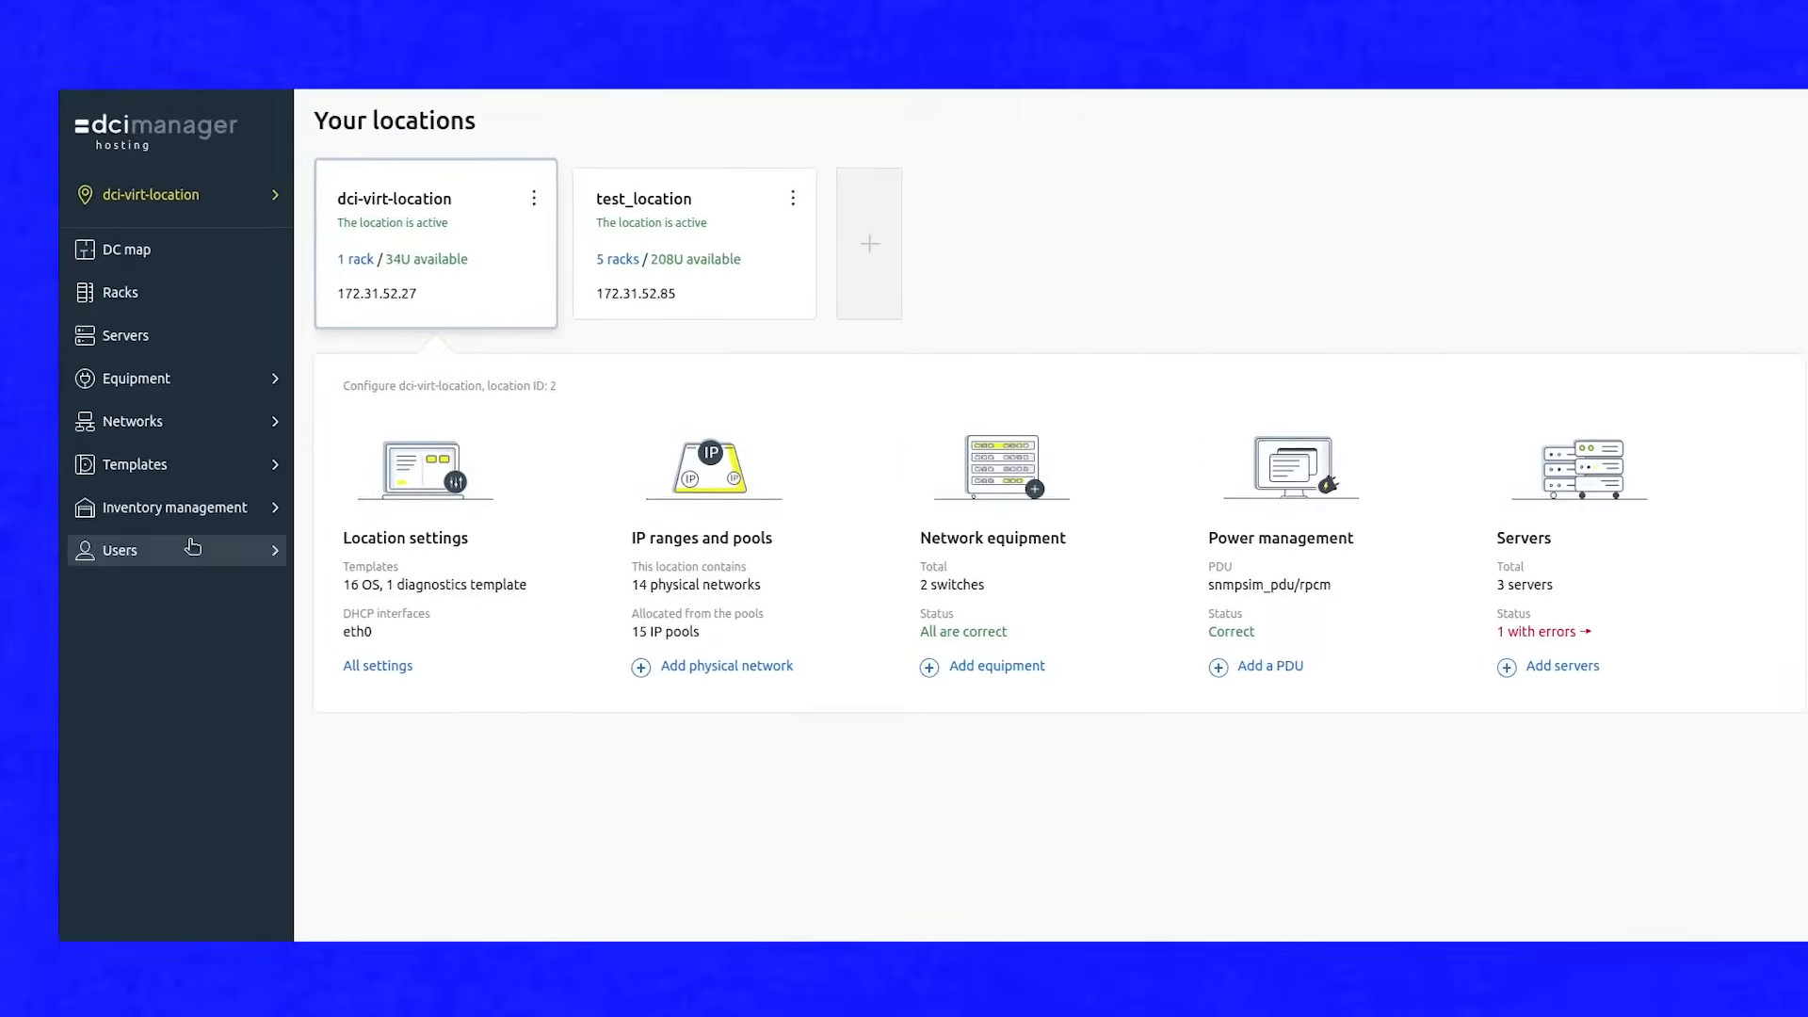
- From OS templates, choose Copy on the AlmaLinux-8-amd64 template
click(133, 464)
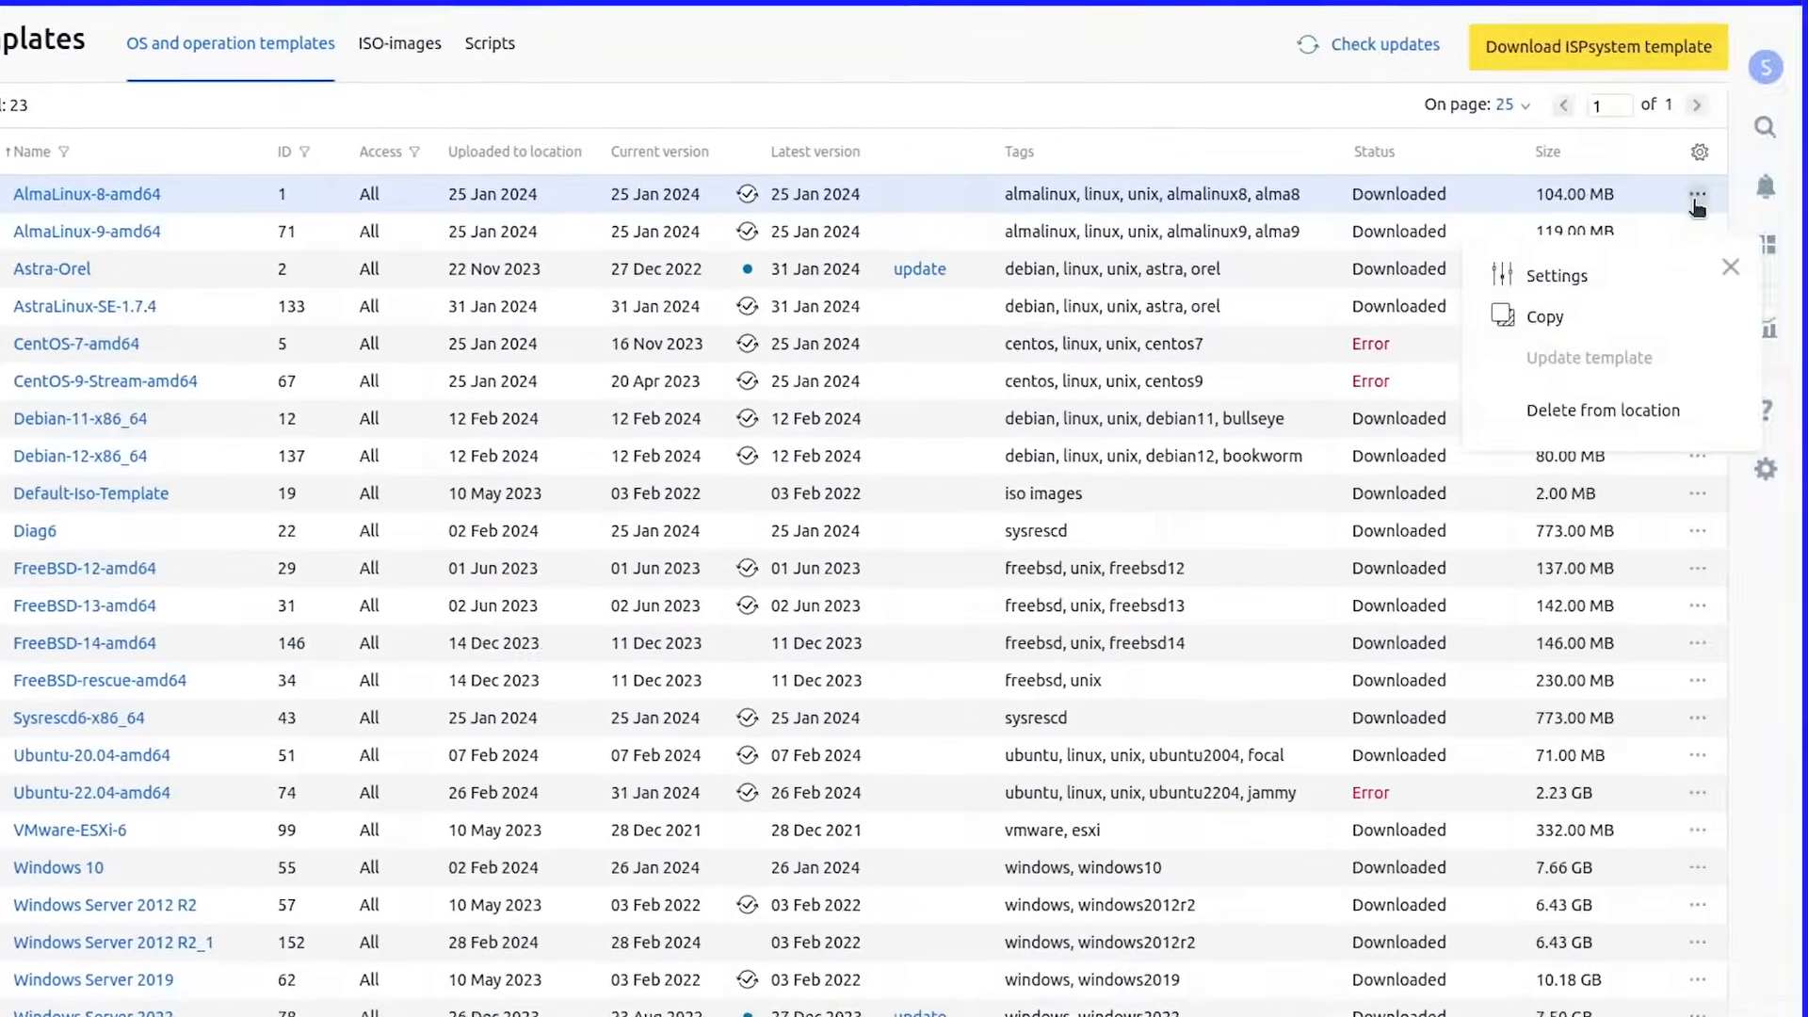
click(1544, 317)
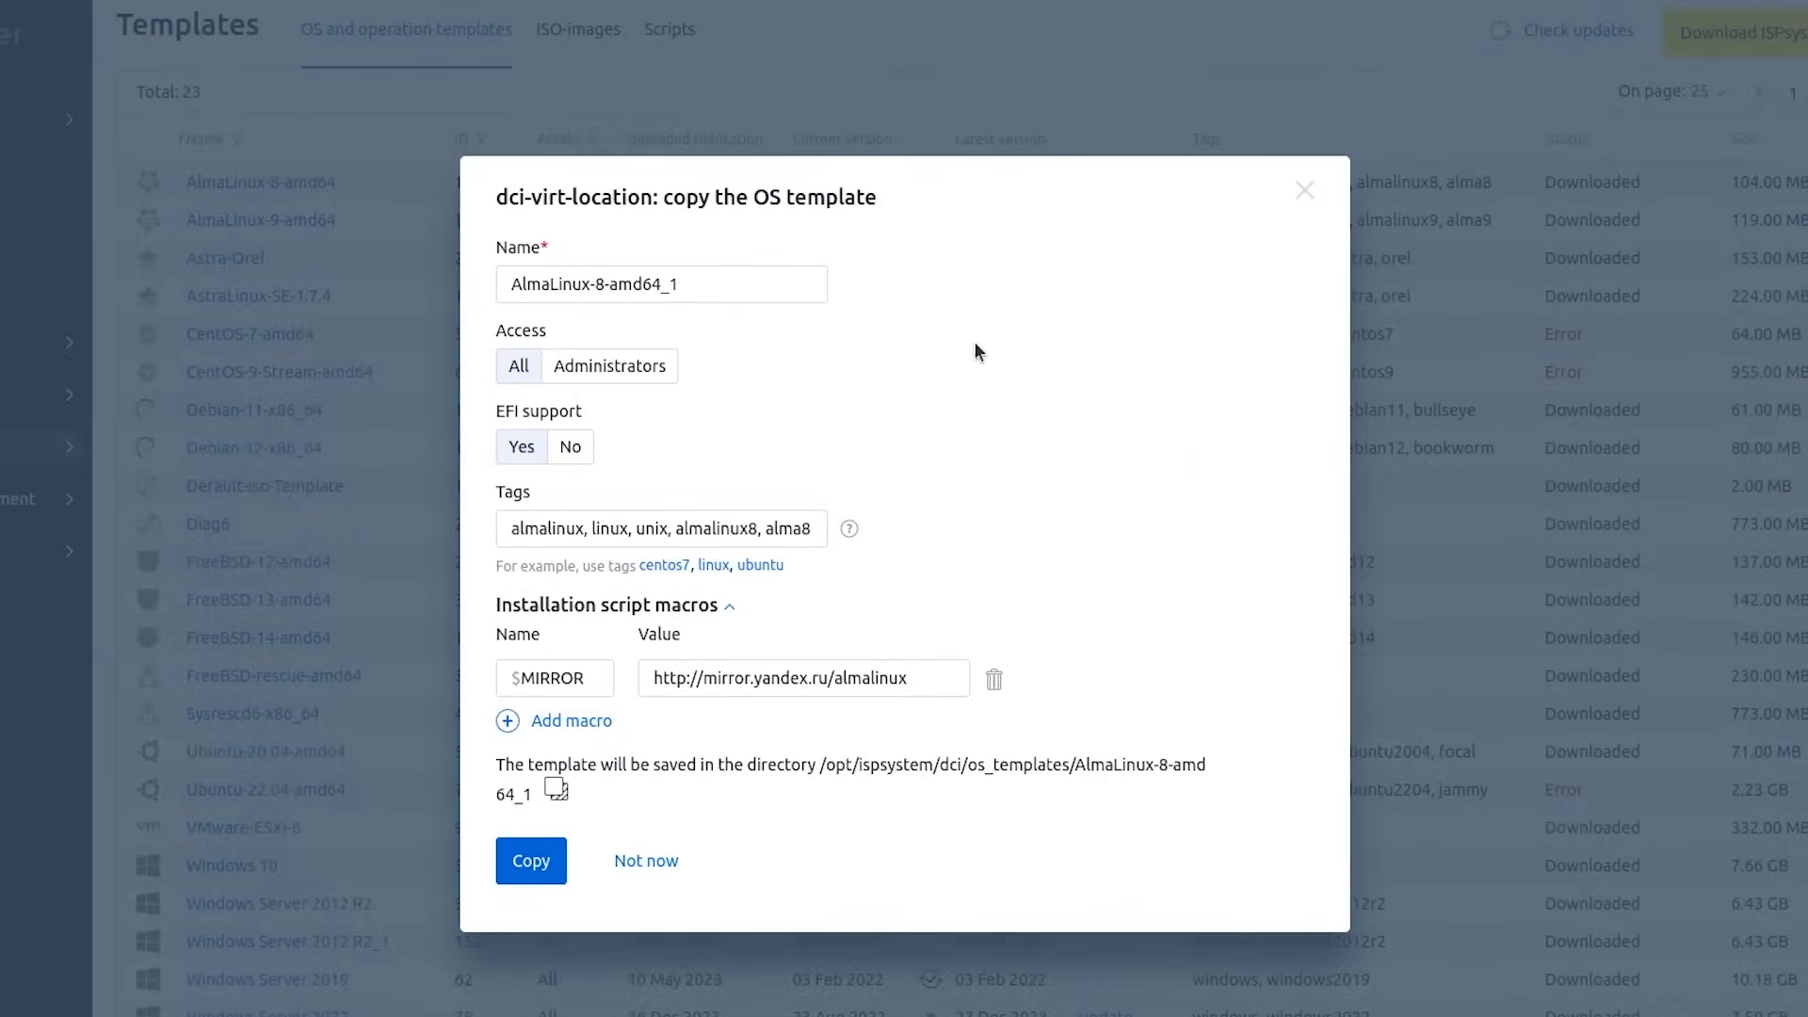
mouse_move(691, 377)
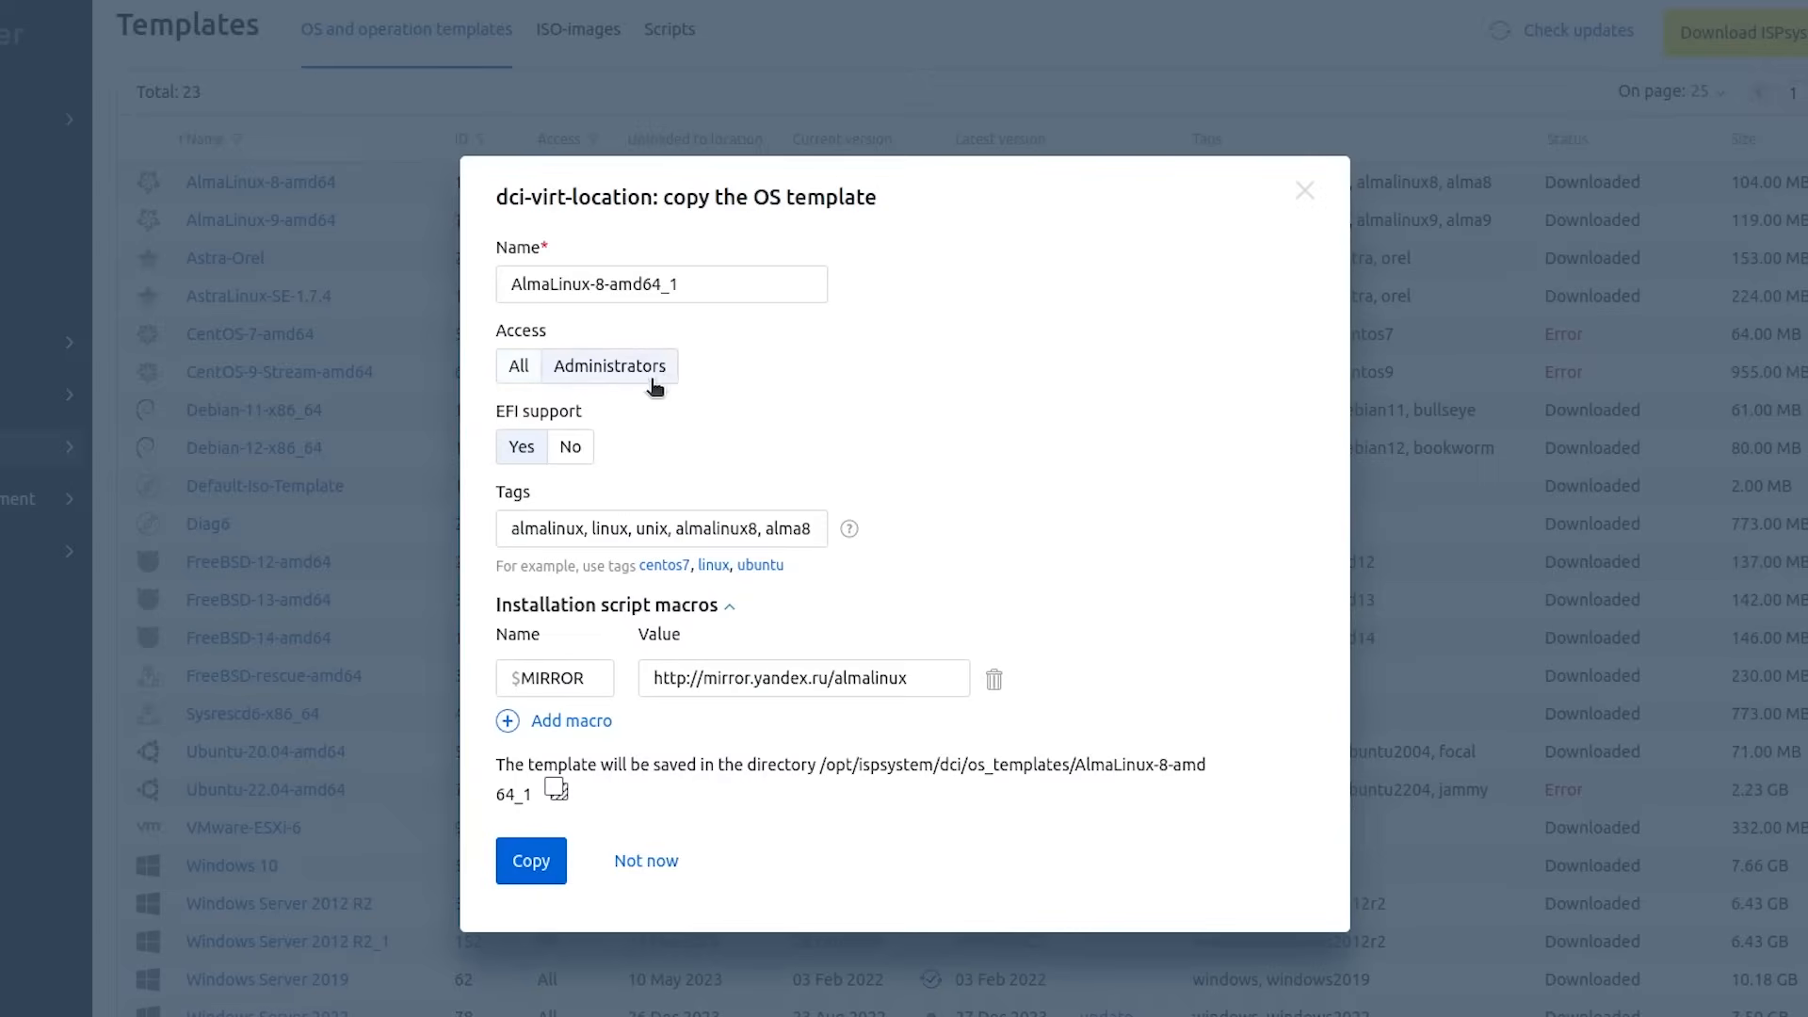
mouse_move(601, 471)
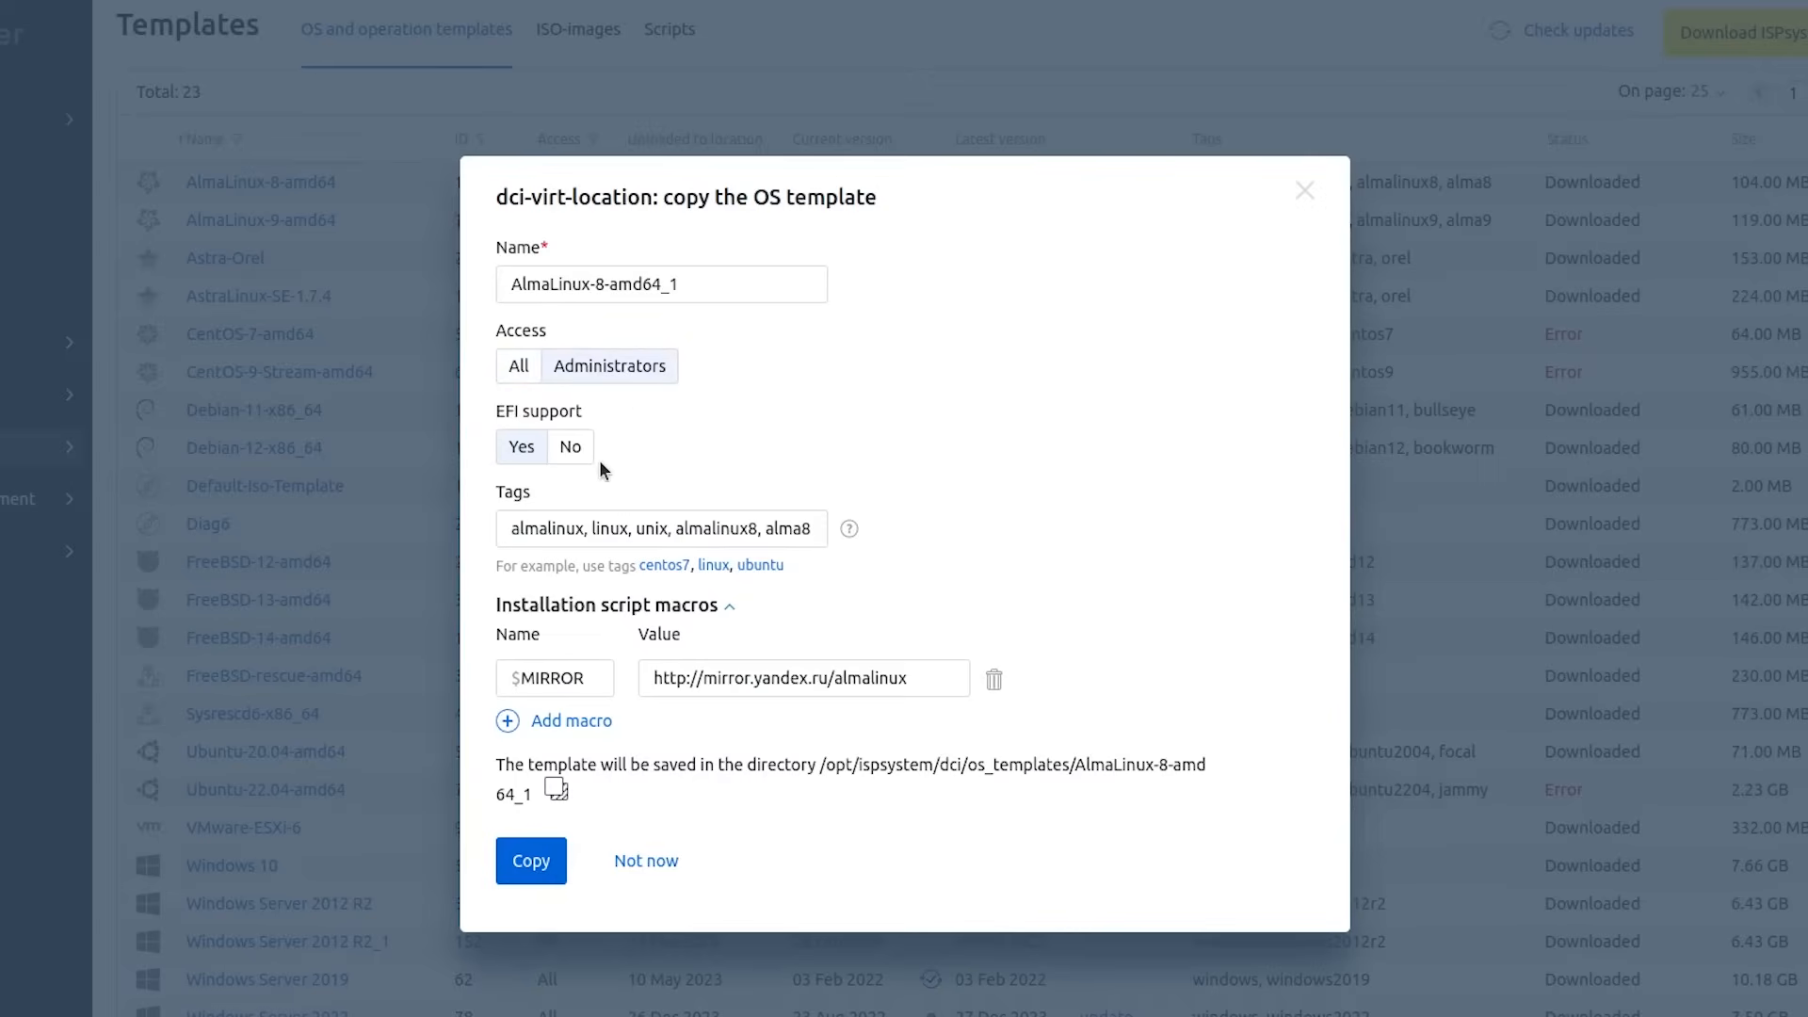
mouse_move(567, 568)
text(secret)
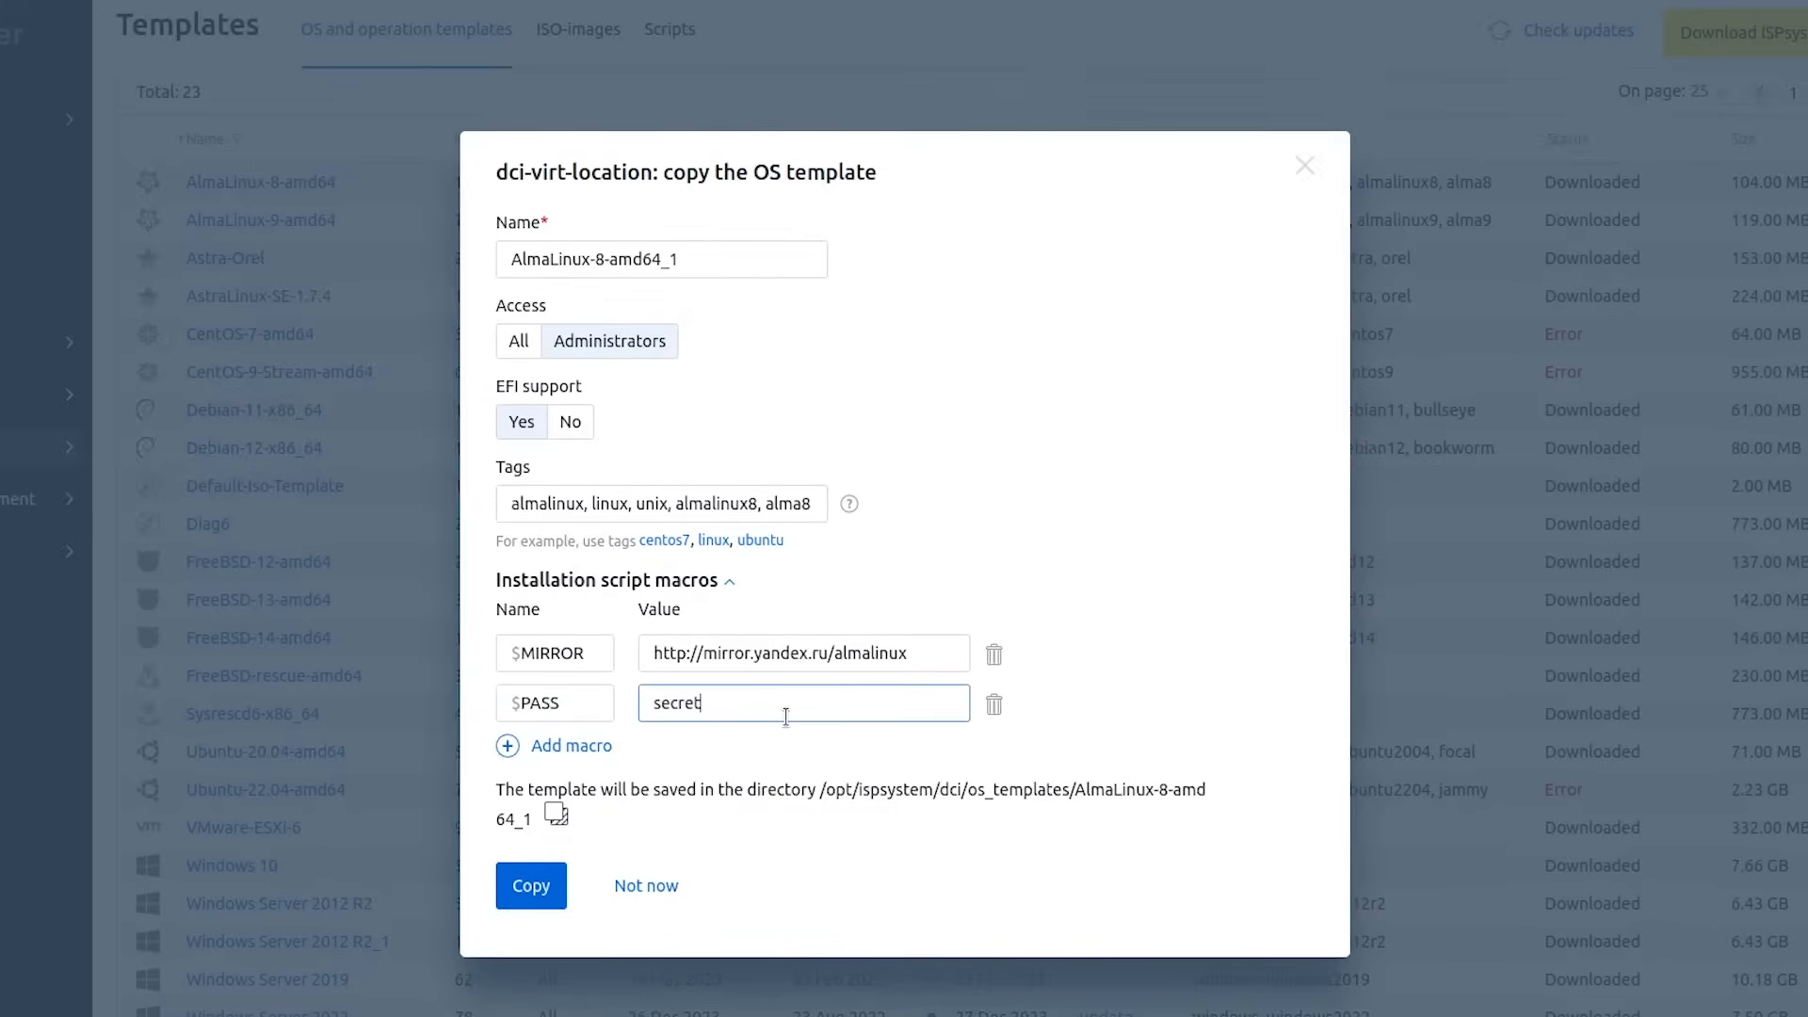
mouse_move(733, 757)
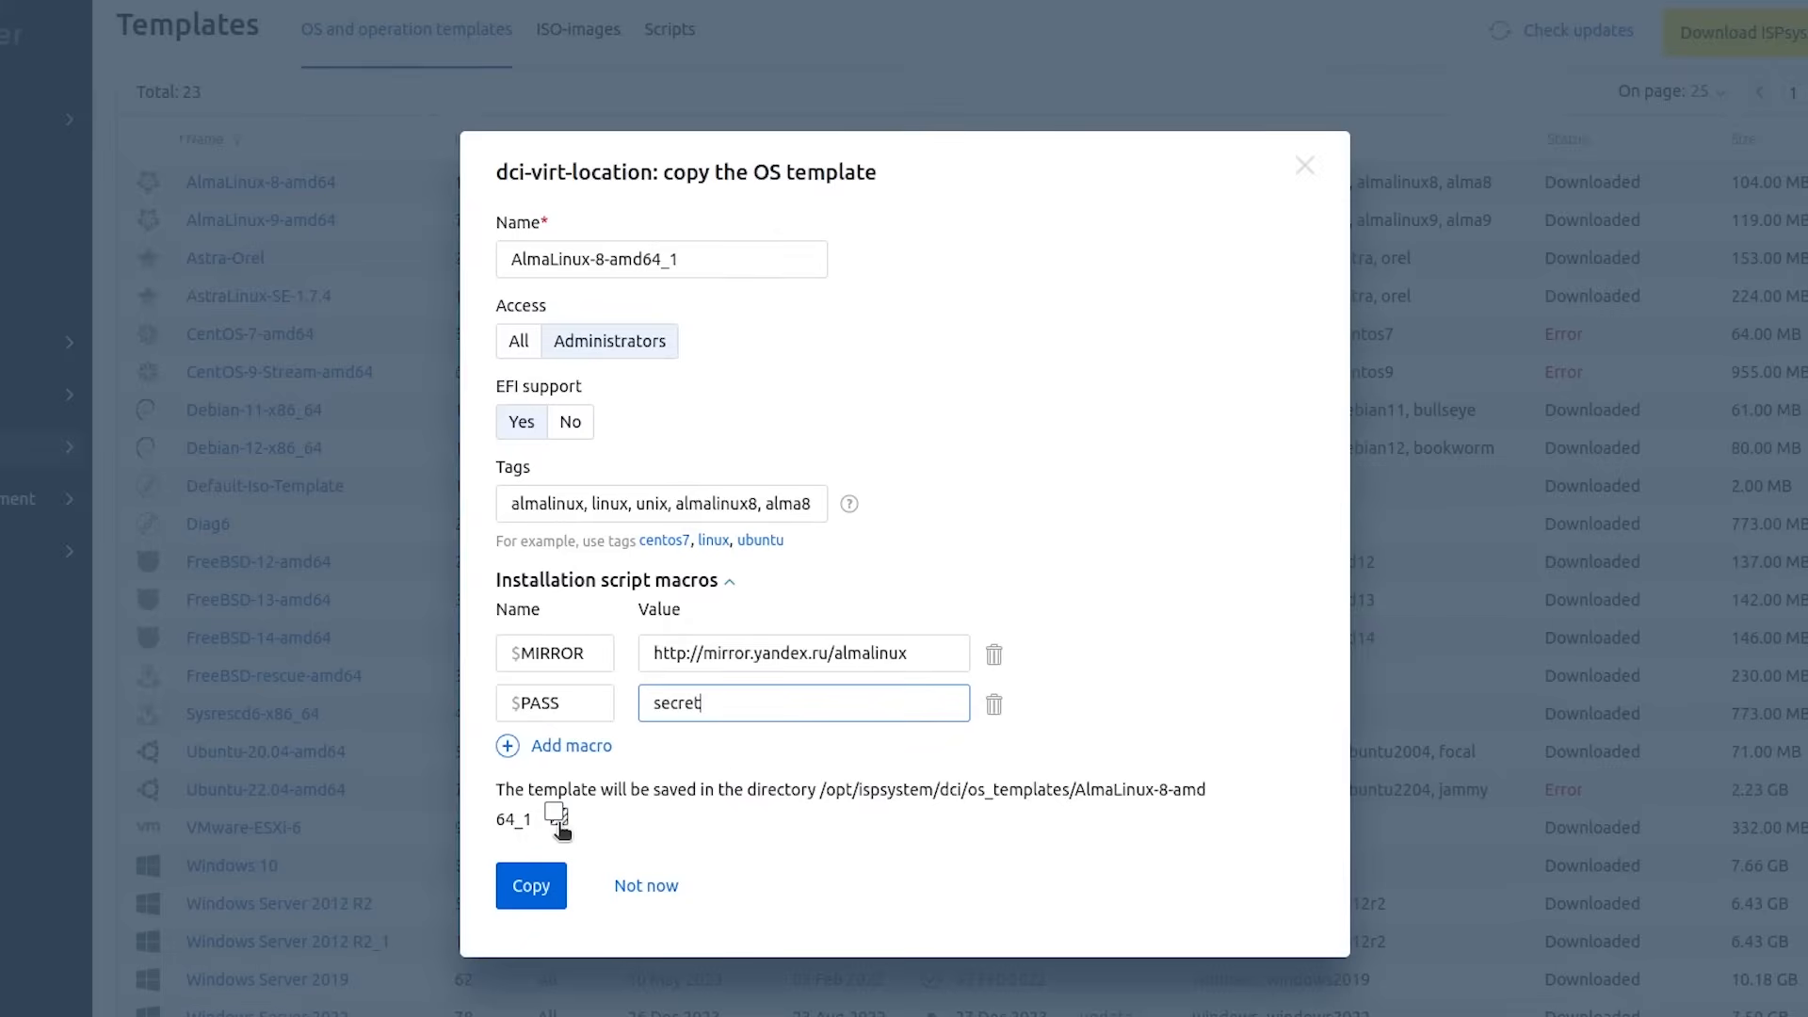
- Copy the template's directory path and confirm creating AlmaLinux-8-amd64_1
click(557, 819)
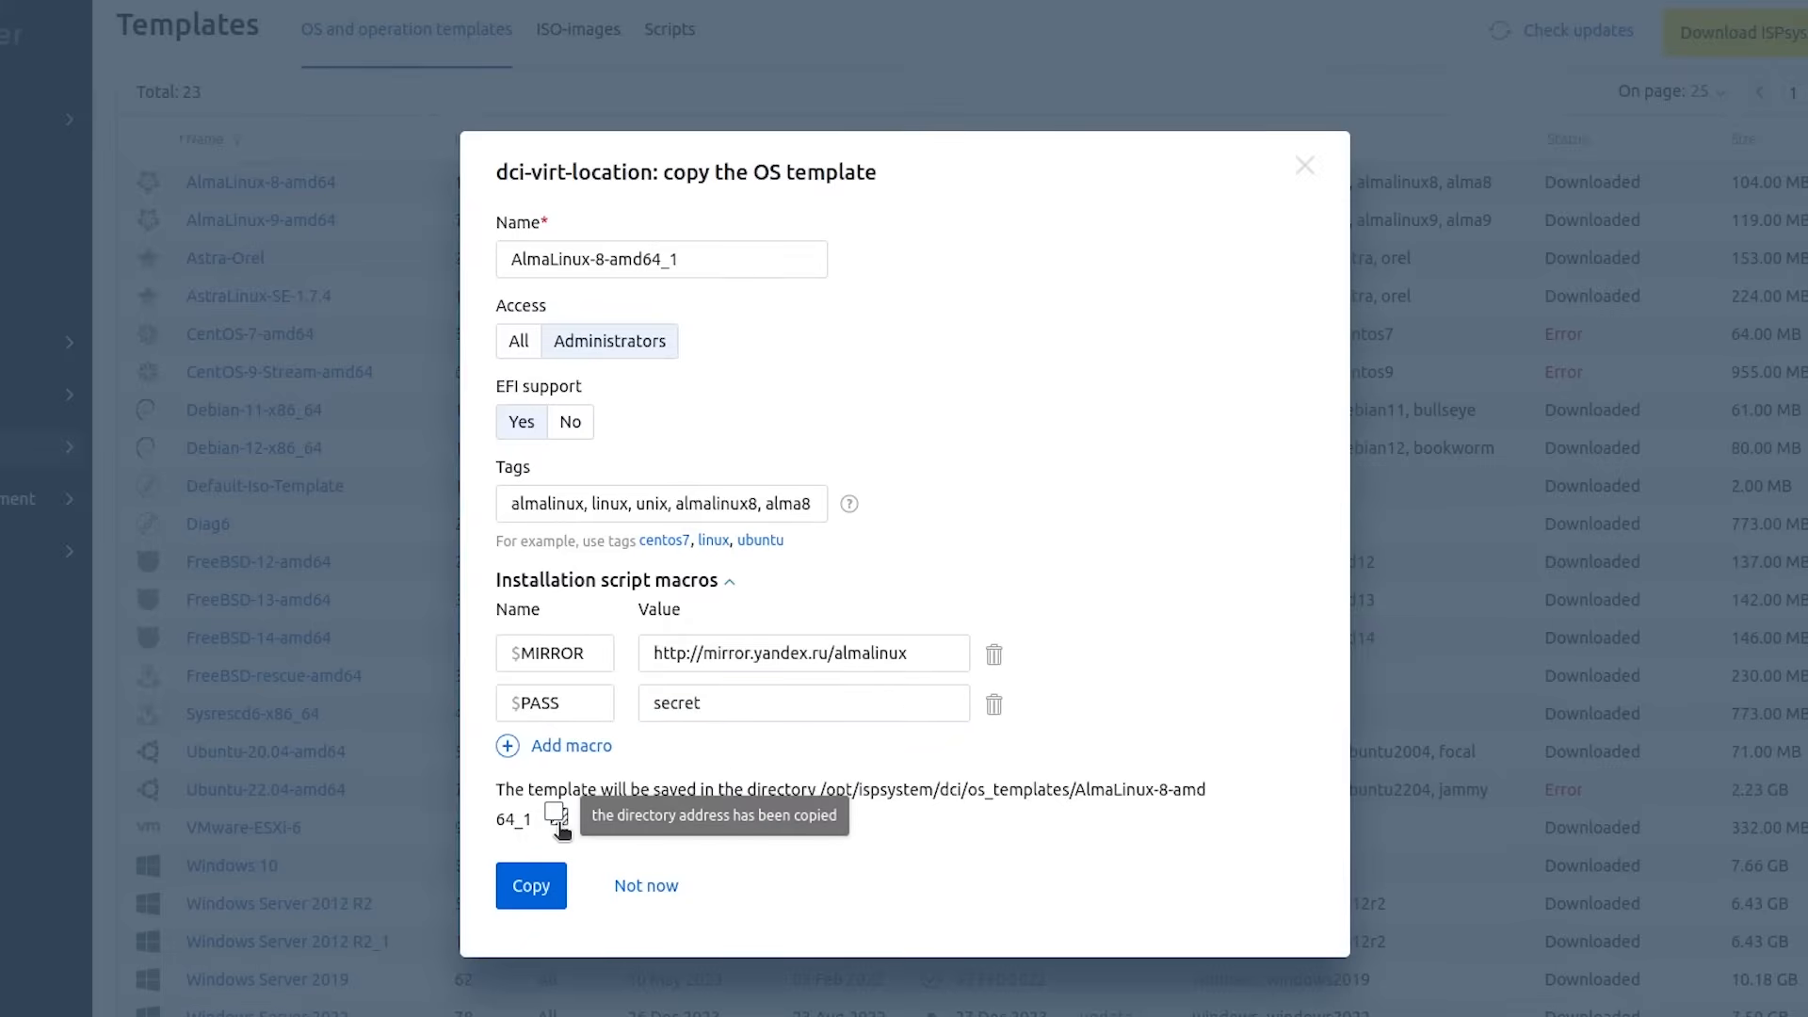
click(531, 885)
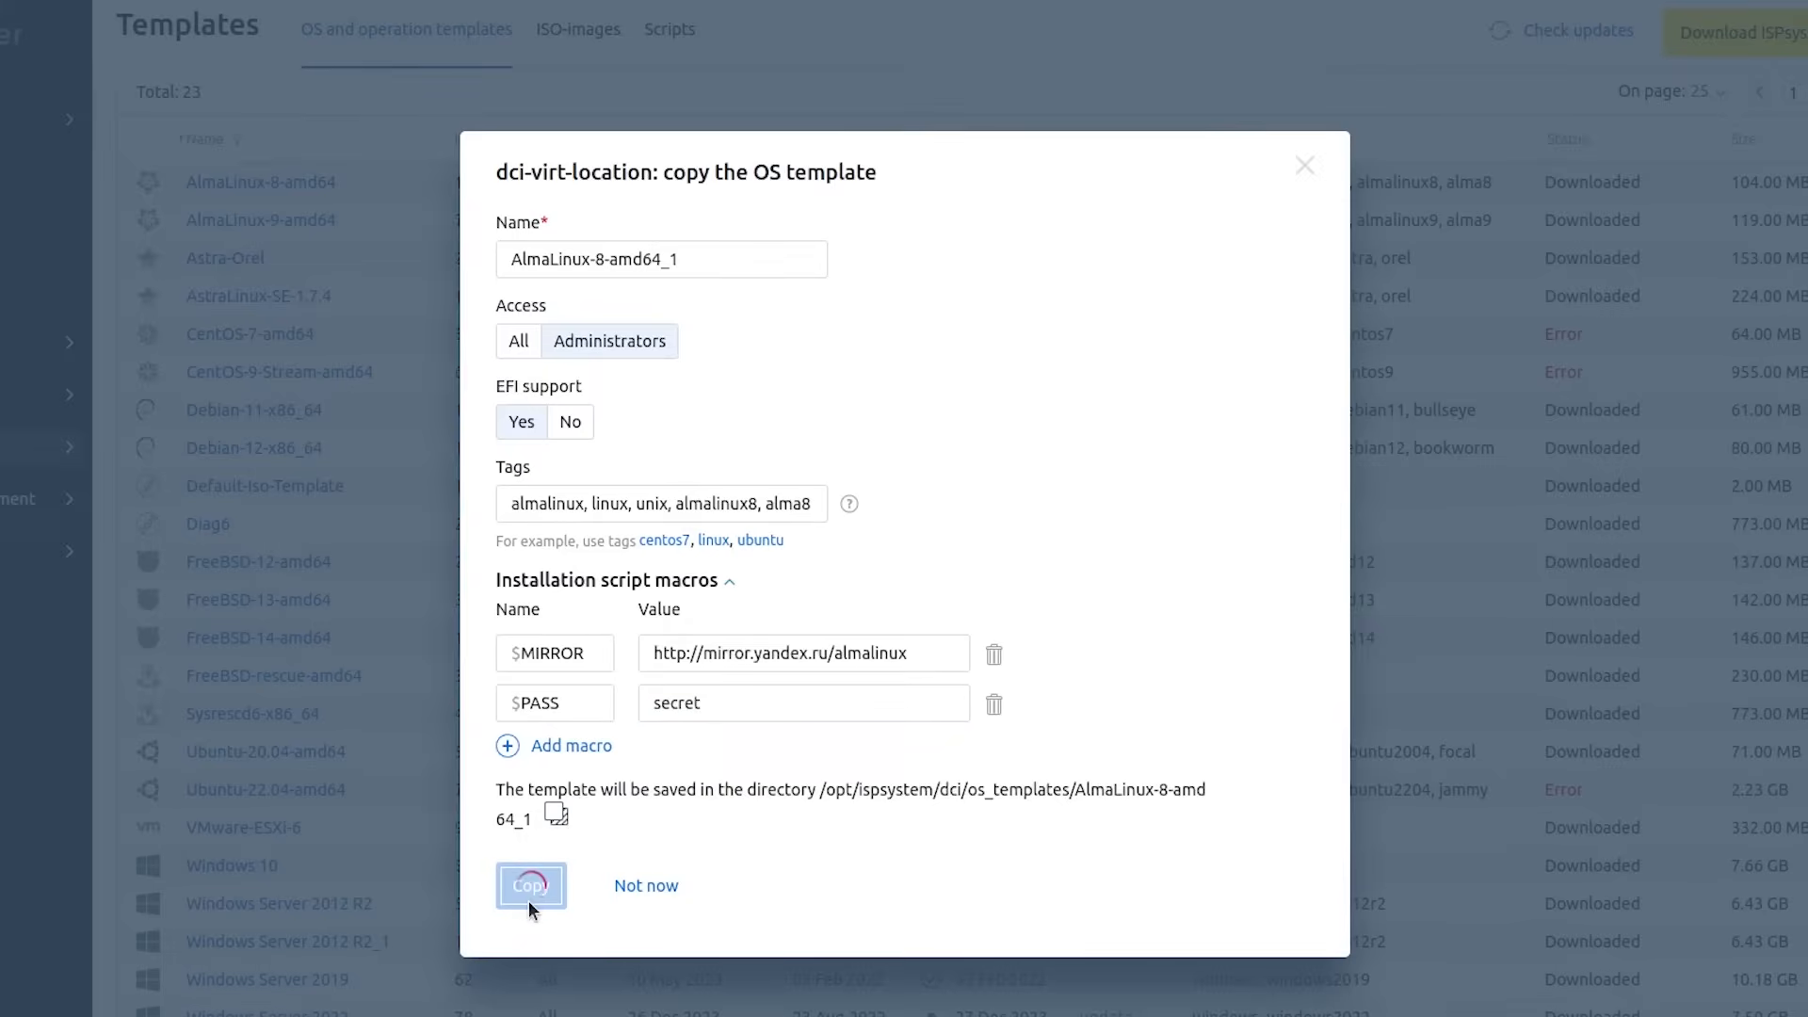
- Print metainfo.xml with cat in Terminal, then view AlmaLinux-8-amd64_1's settings
click(531, 887)
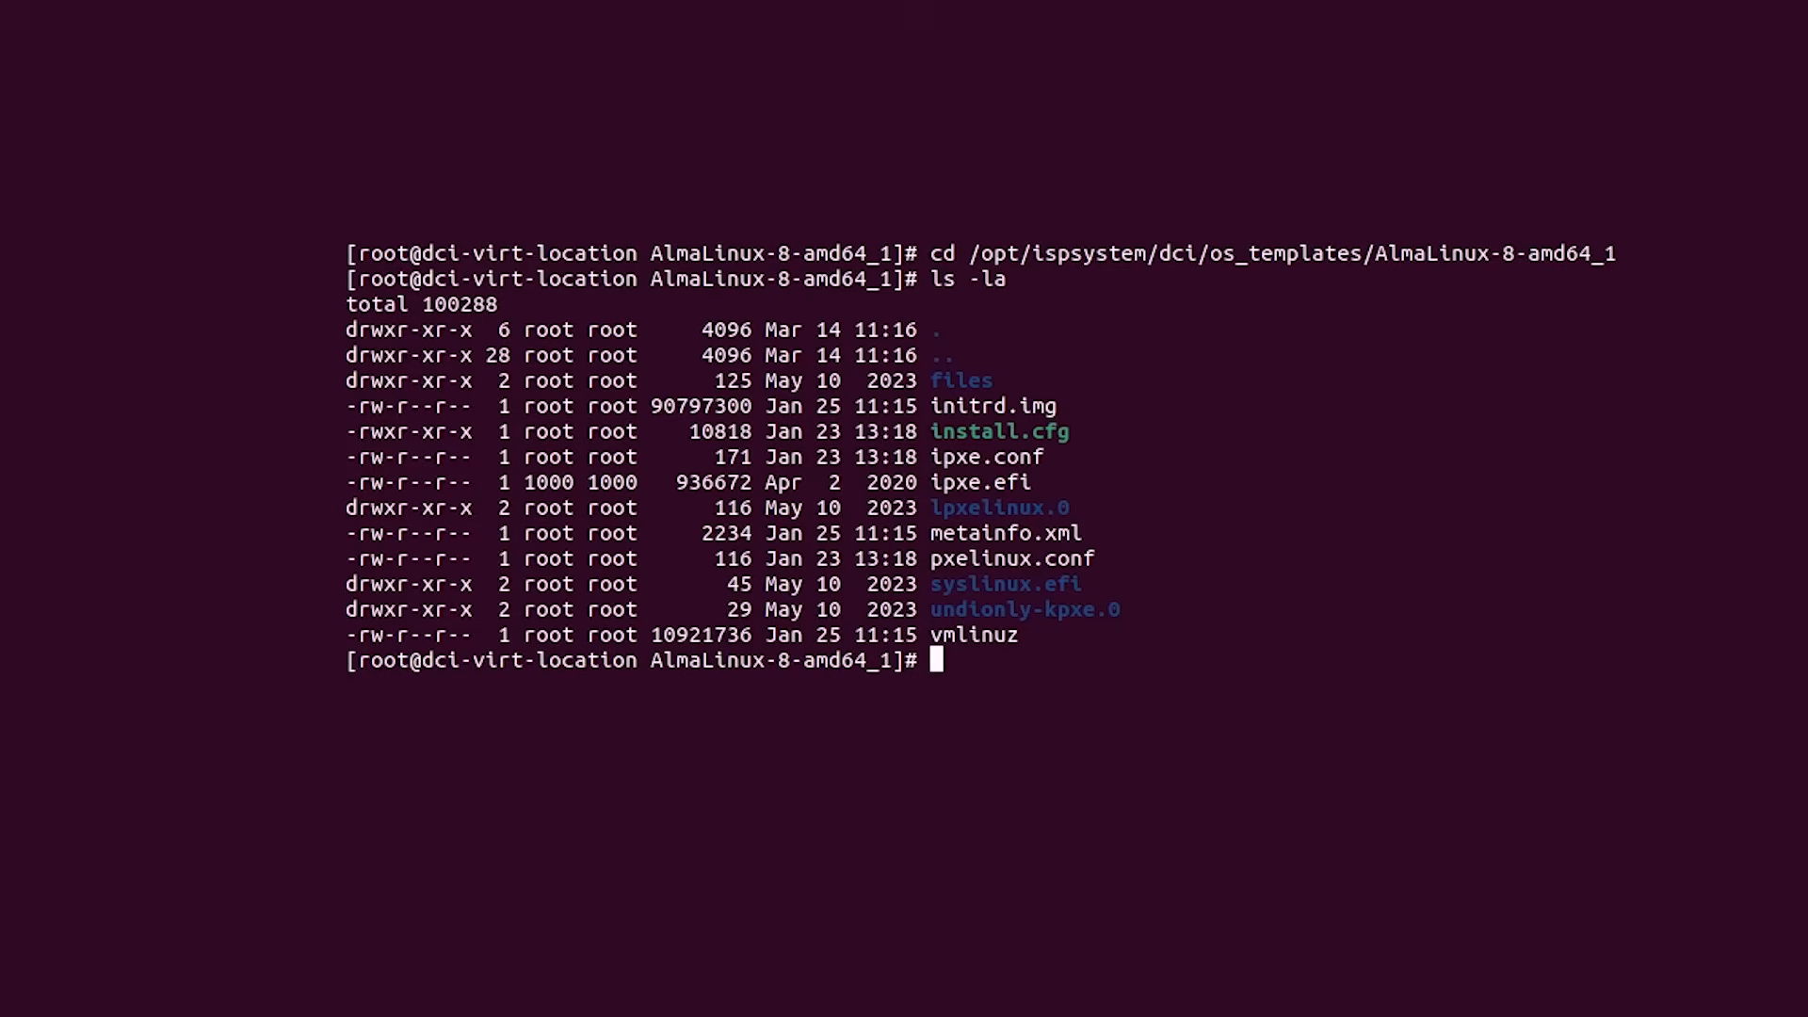
text(cat metainfo.xml)
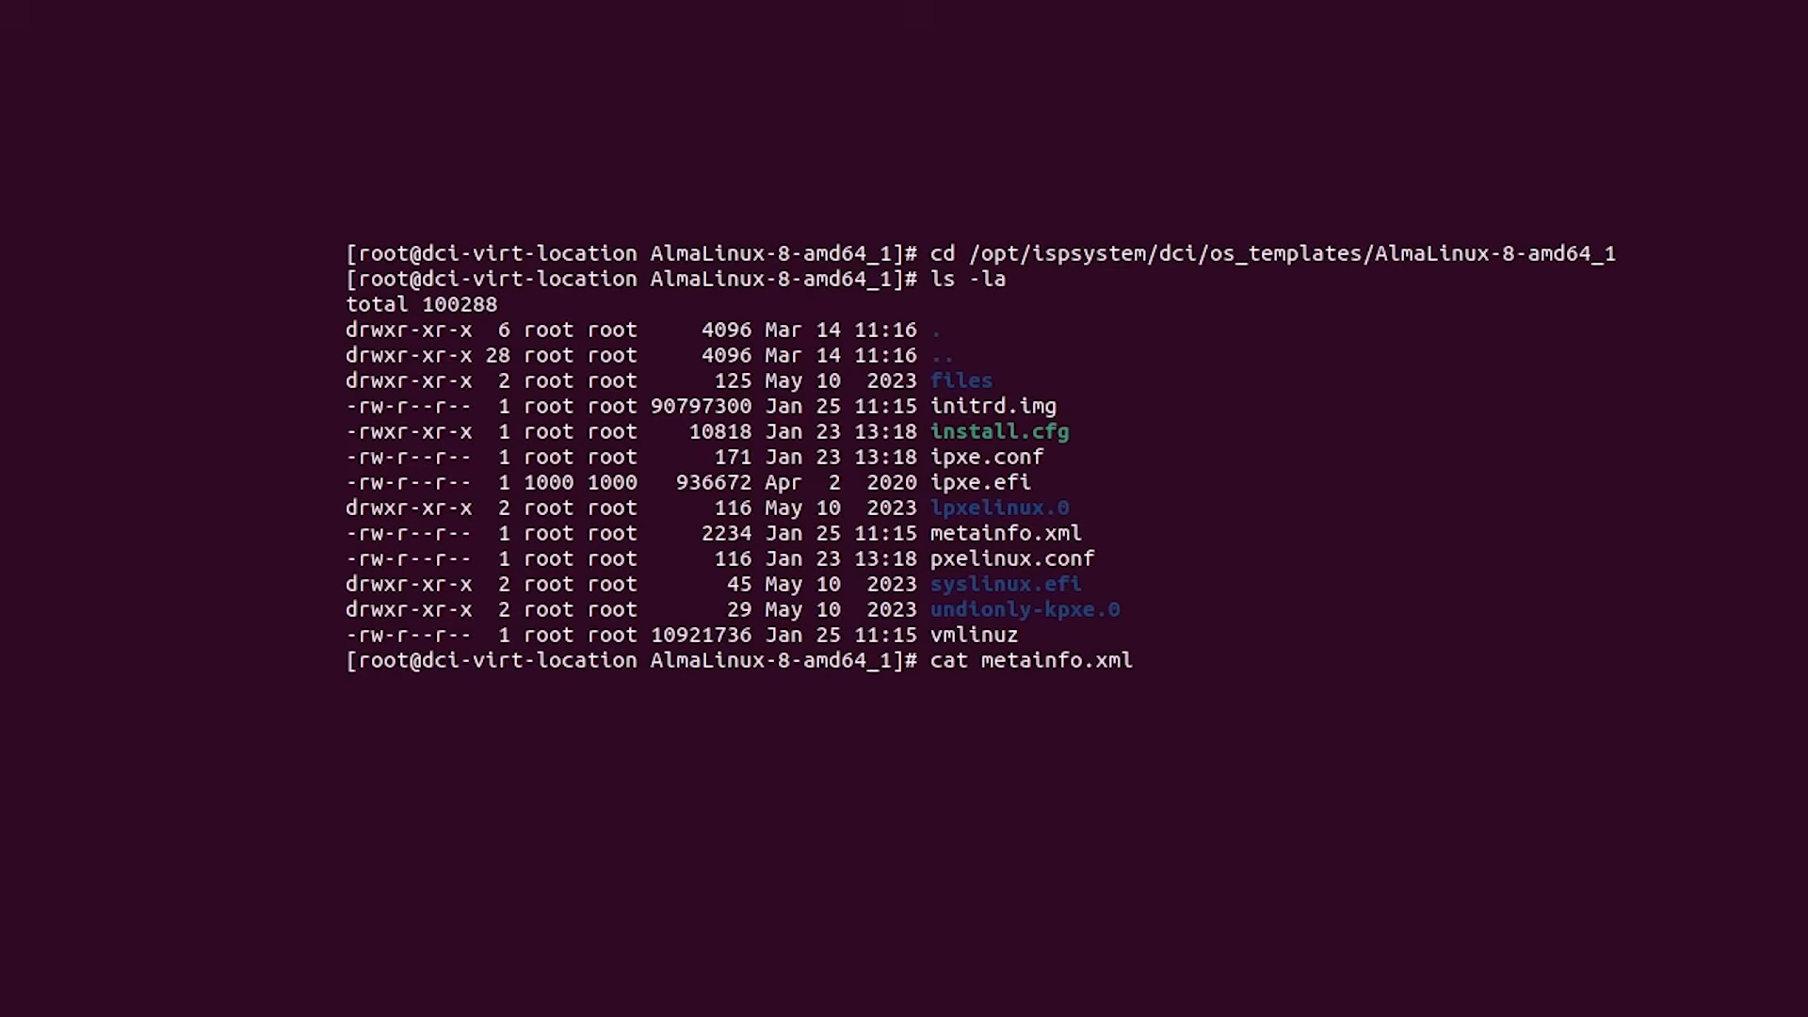
key(Return)
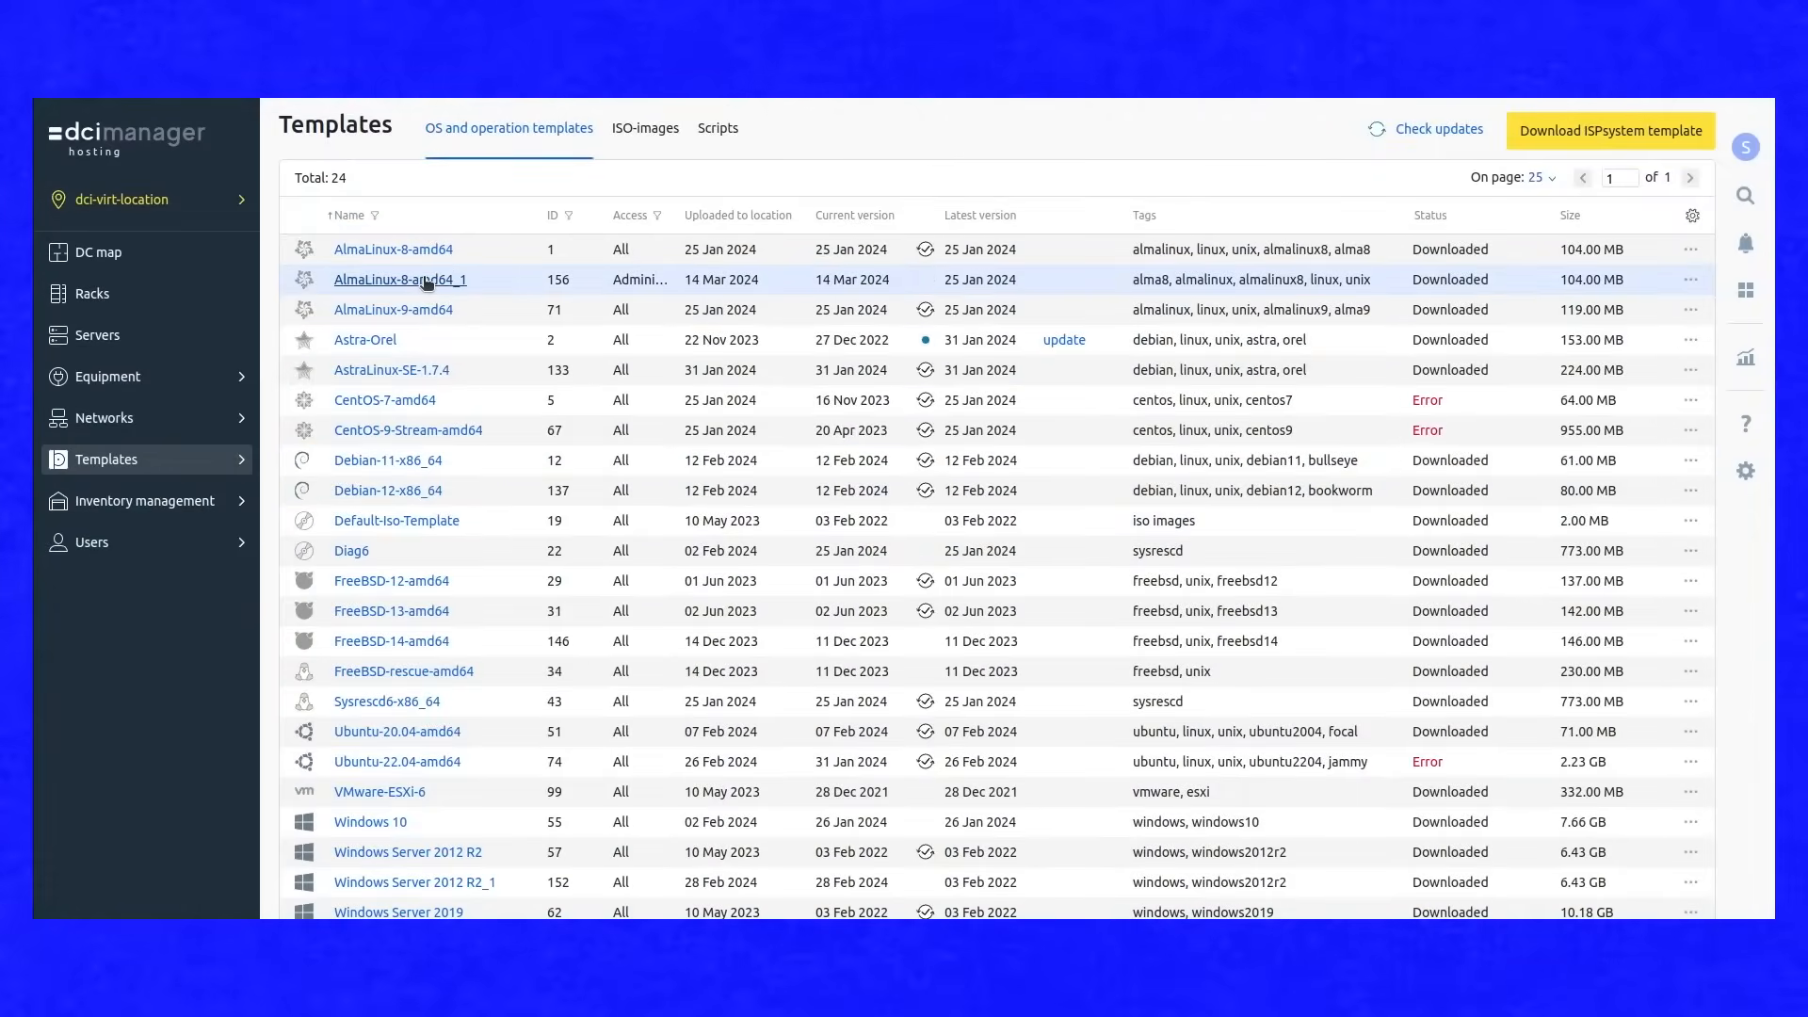
click(399, 279)
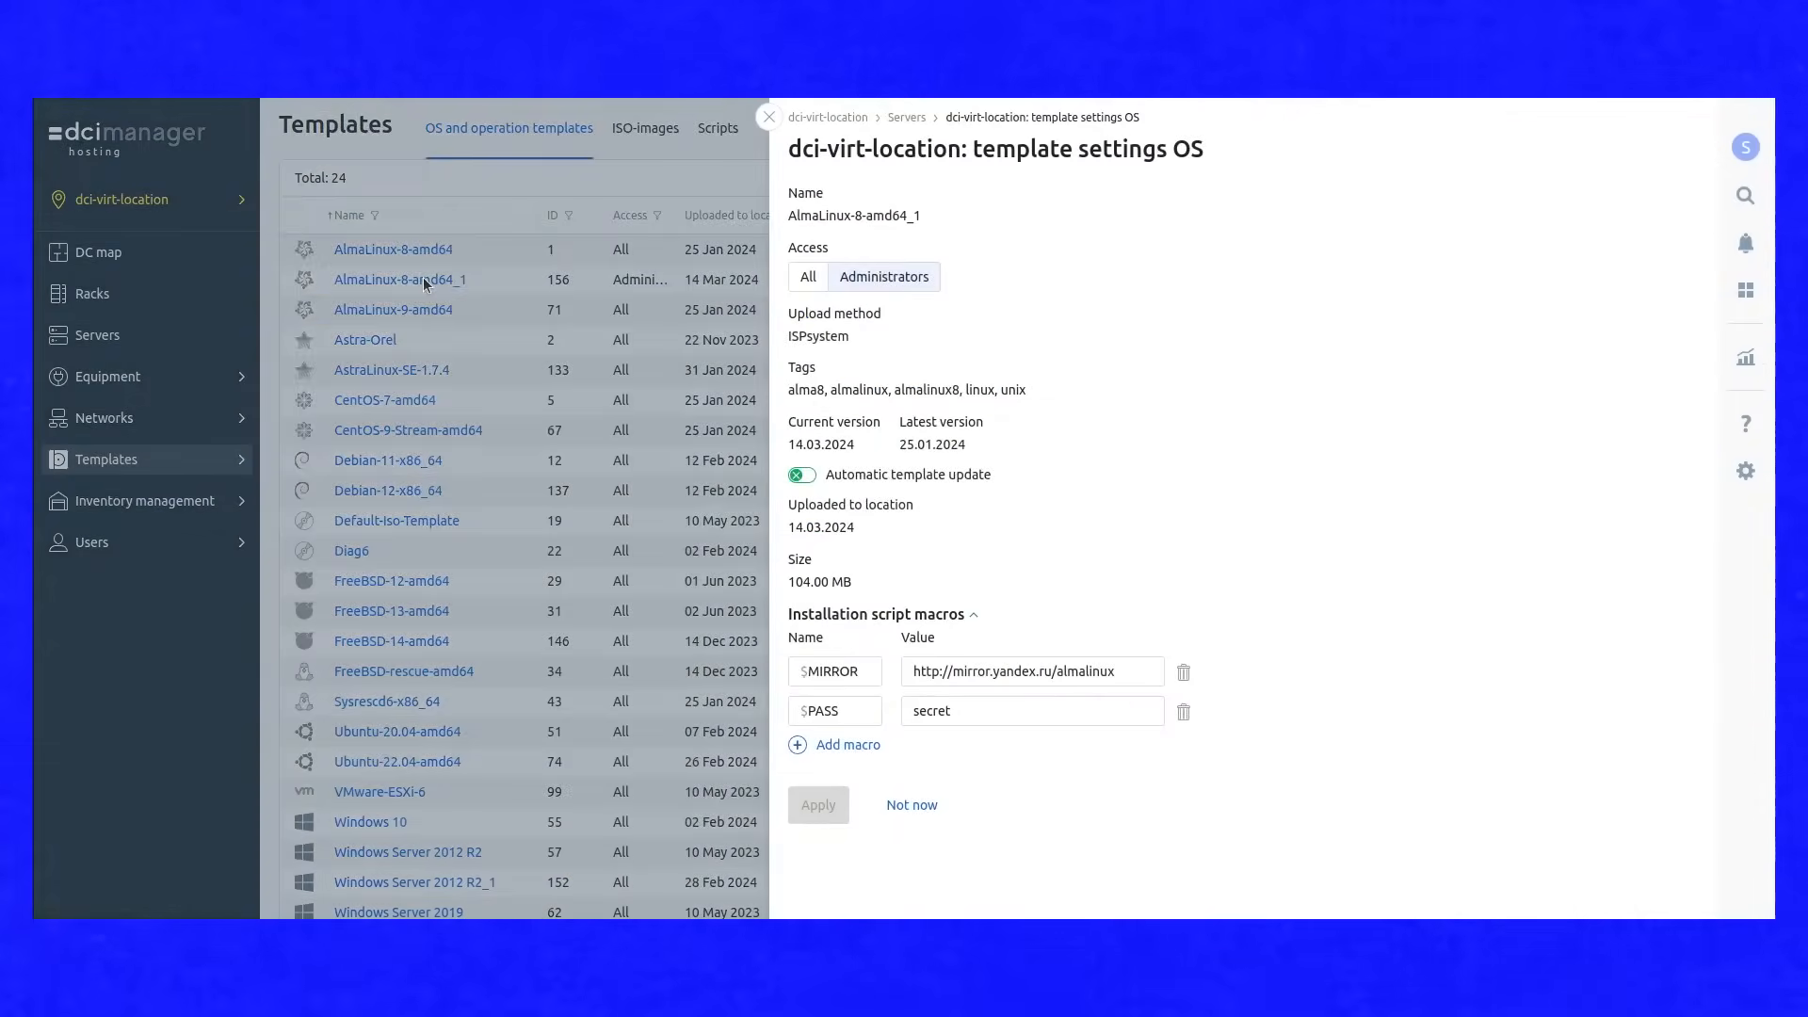